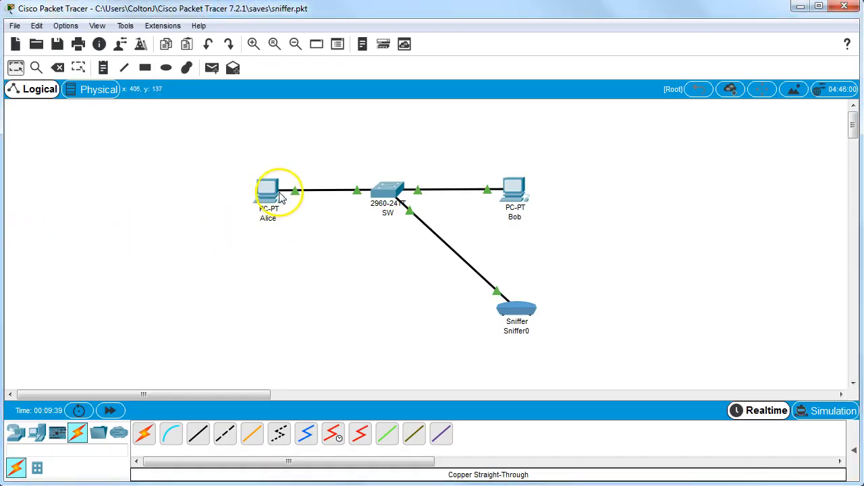
mouse_move(470, 183)
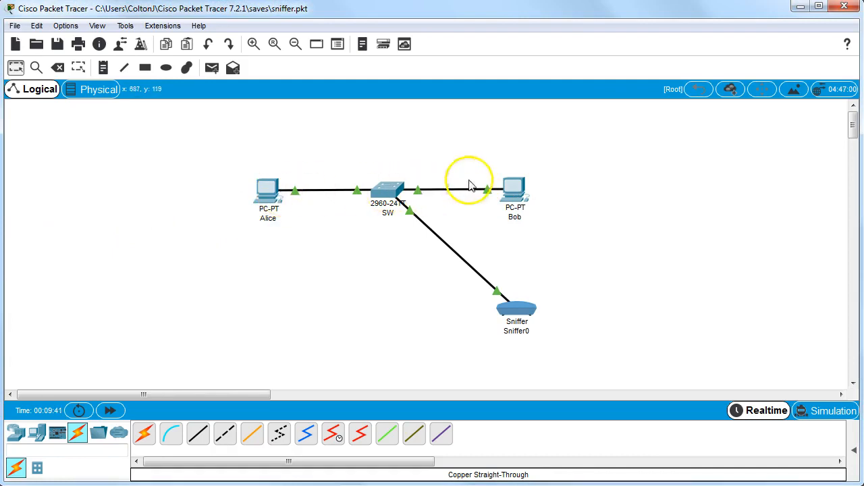
mouse_move(416, 176)
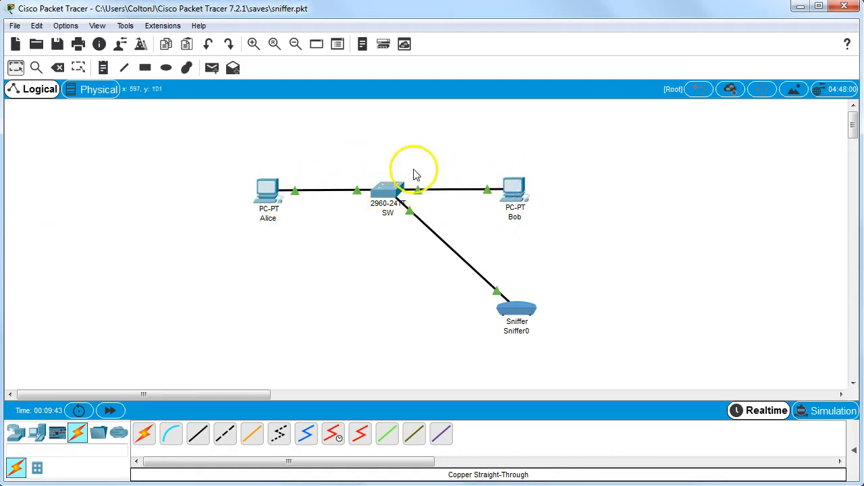
mouse_move(492, 277)
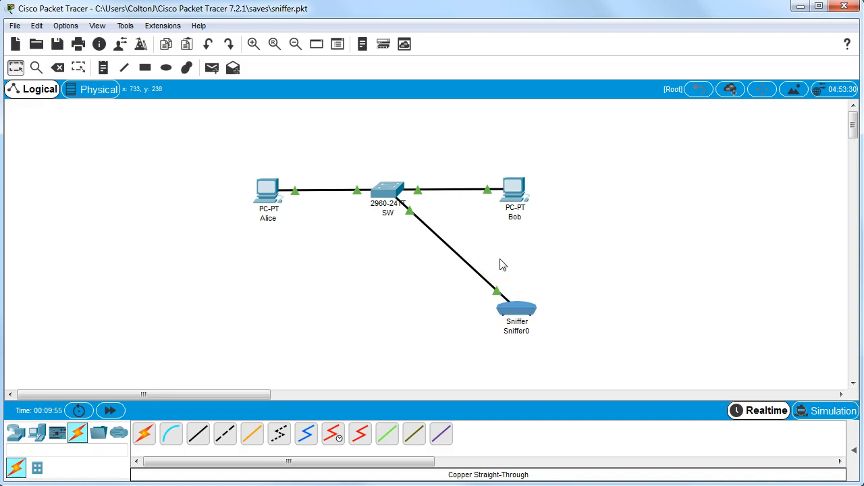
Limit Sniffer0's capture filter to ARP and ICMP events under IPv4.
left_click(516, 308)
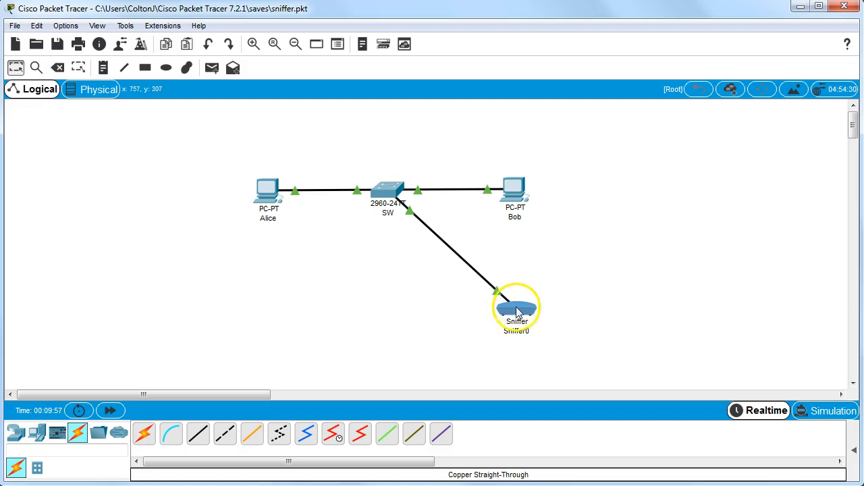
double_click(516, 308)
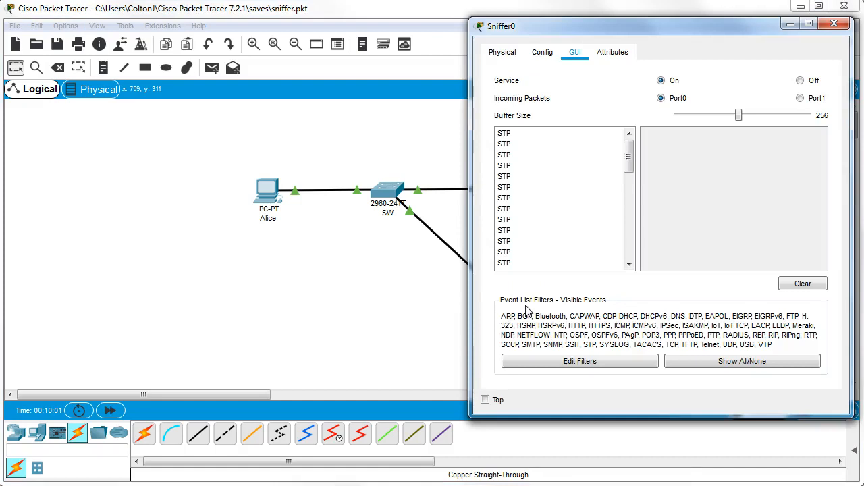
mouse_move(554, 310)
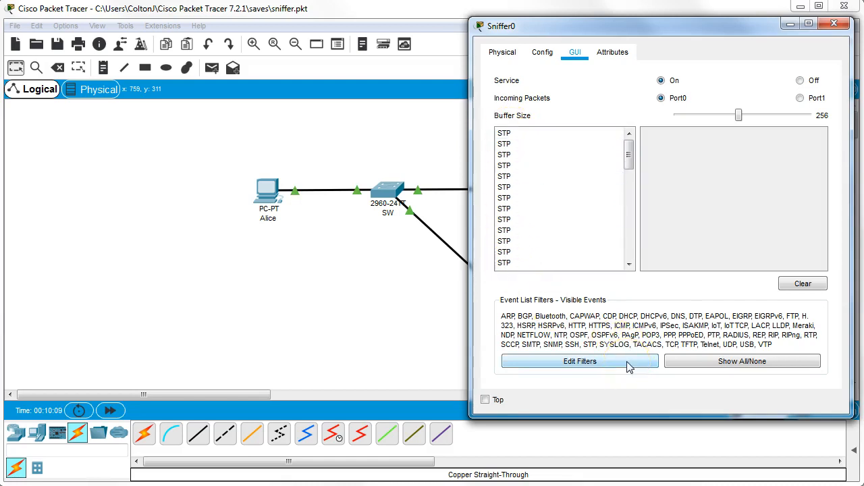
left_click(579, 362)
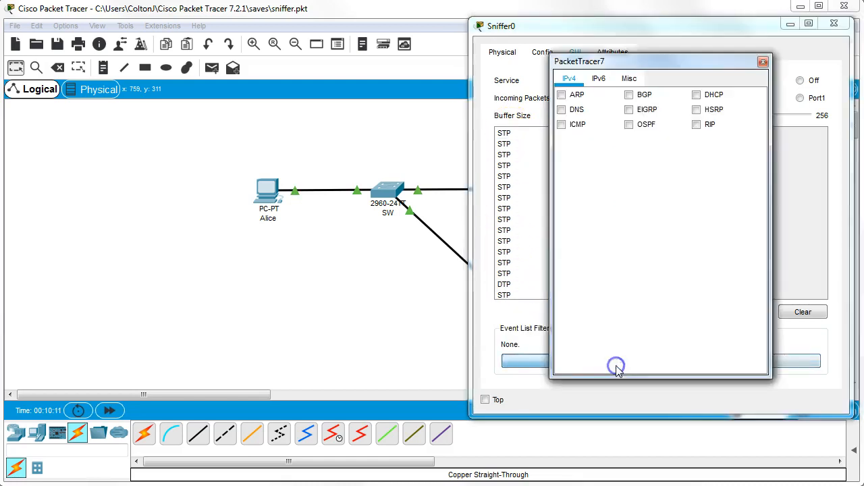
left_click(561, 94)
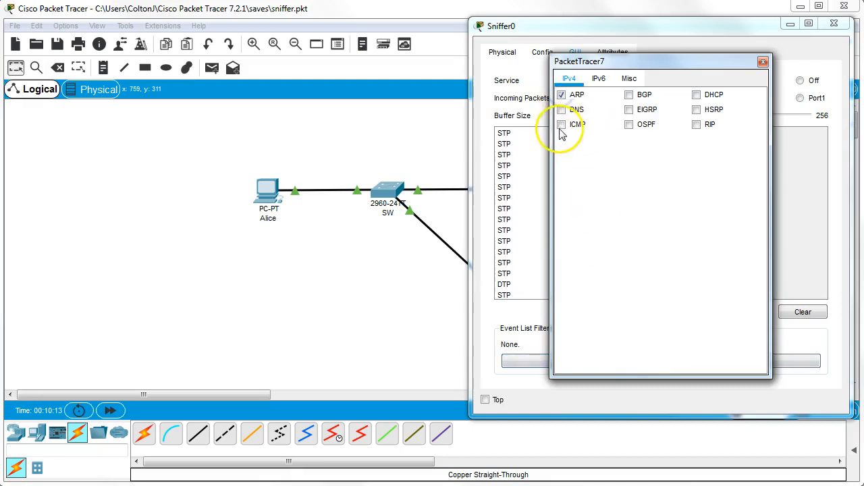
left_click(562, 124)
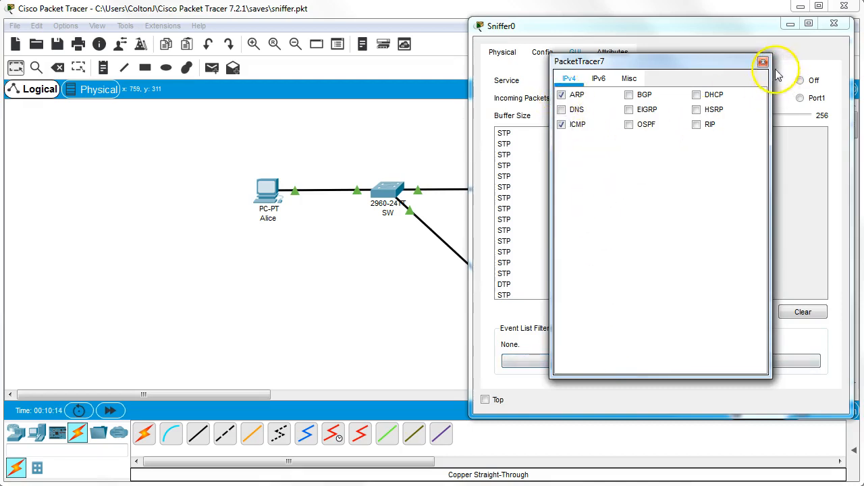
mouse_move(763, 62)
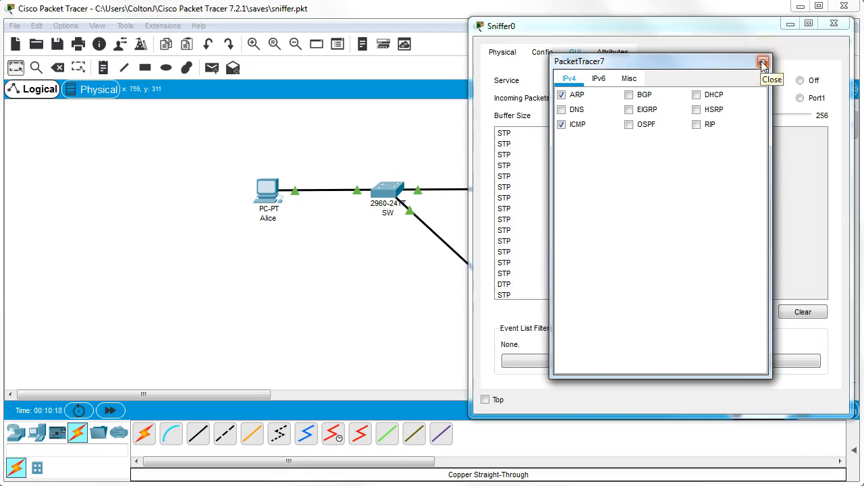
left_click(763, 62)
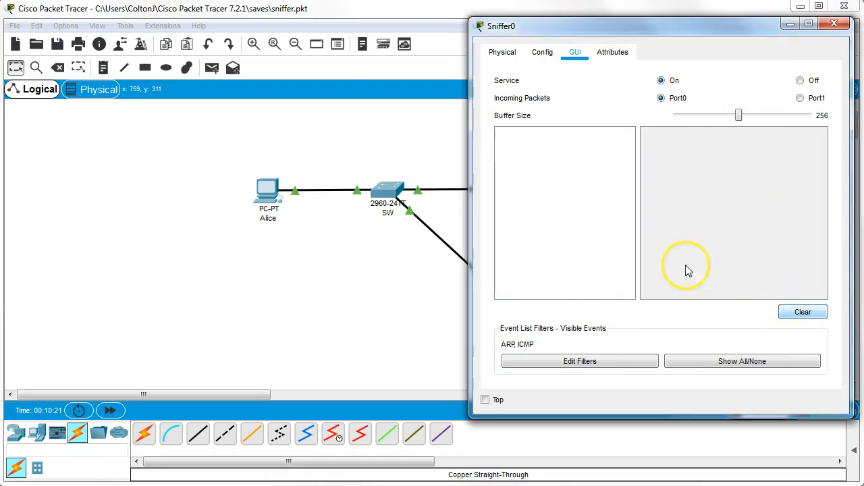
mouse_move(572, 161)
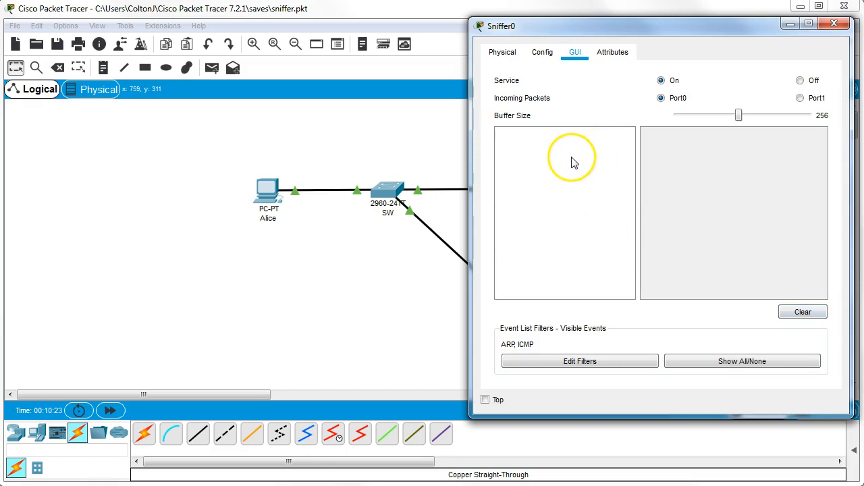
mouse_move(268, 195)
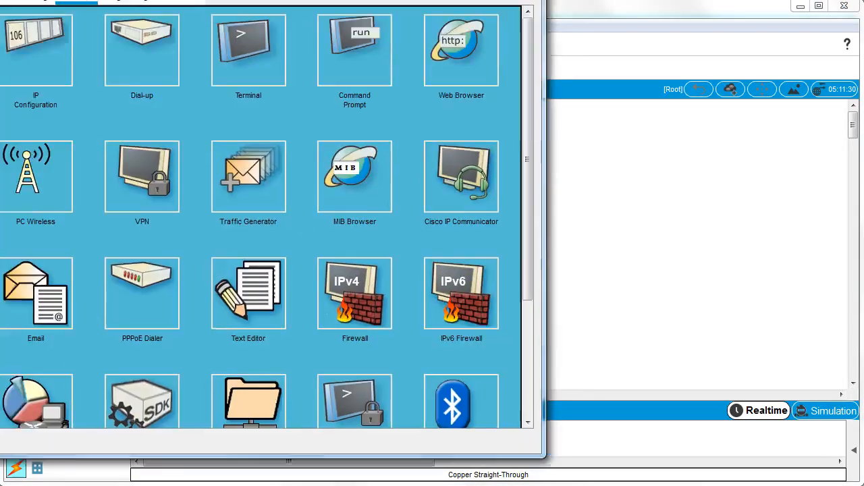
From Alice's Command Prompt, ping 192.168.0.11 and check Sniffer0's captured events.
left_click(354, 50)
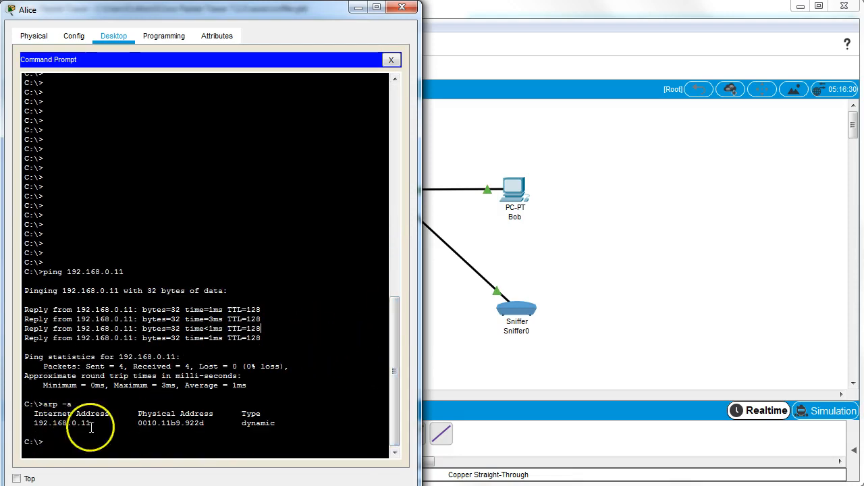
mouse_move(308, 413)
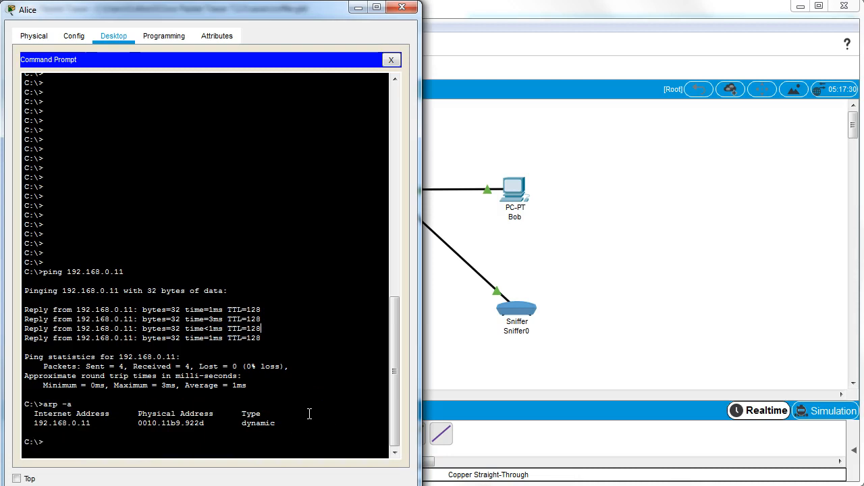
type("ping")
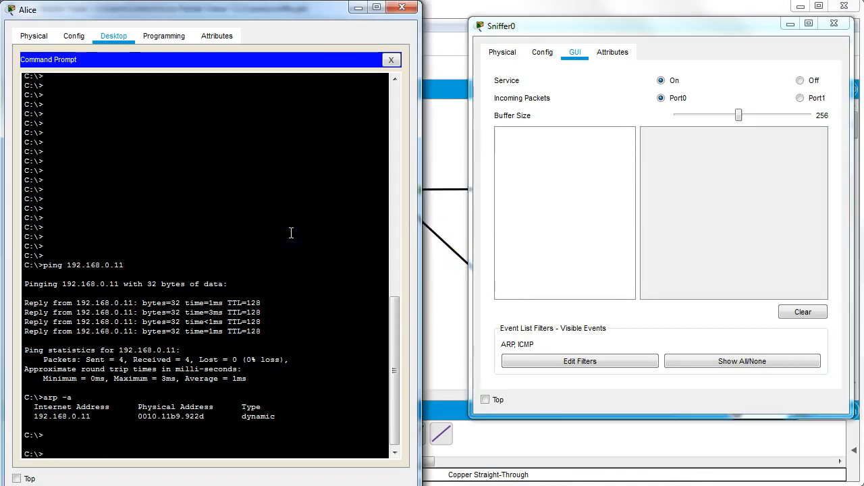
type("ping 192.168.0.")
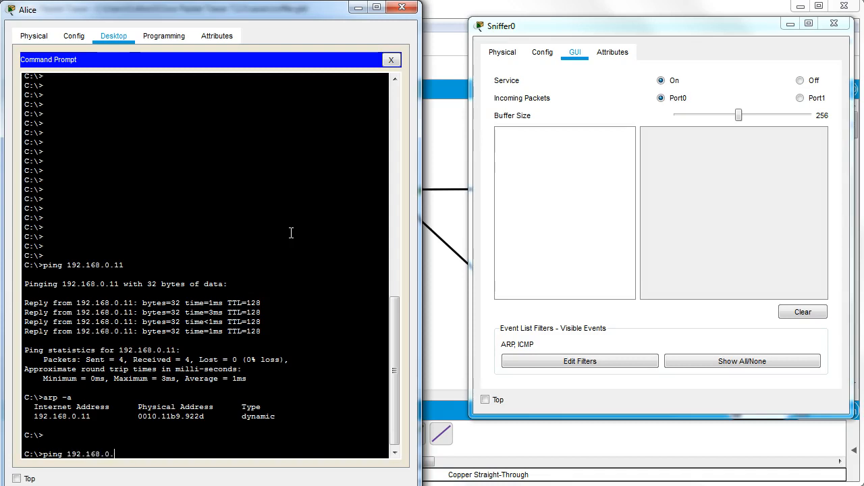
type("11")
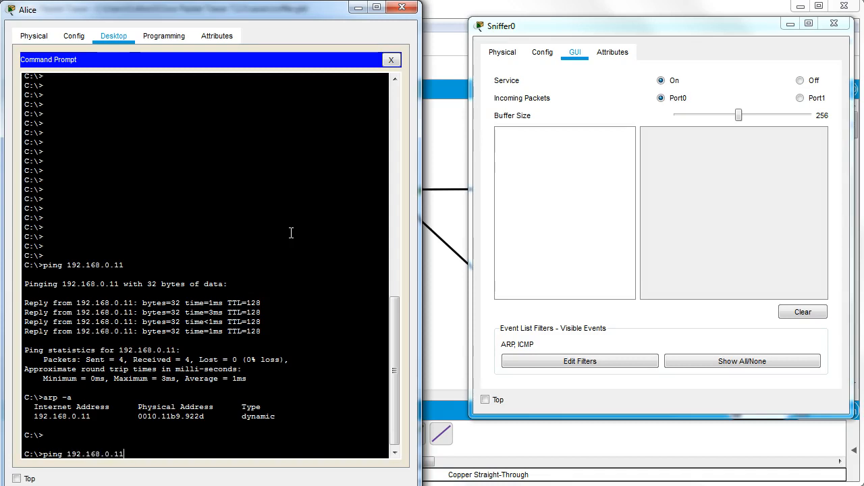
key("Return")
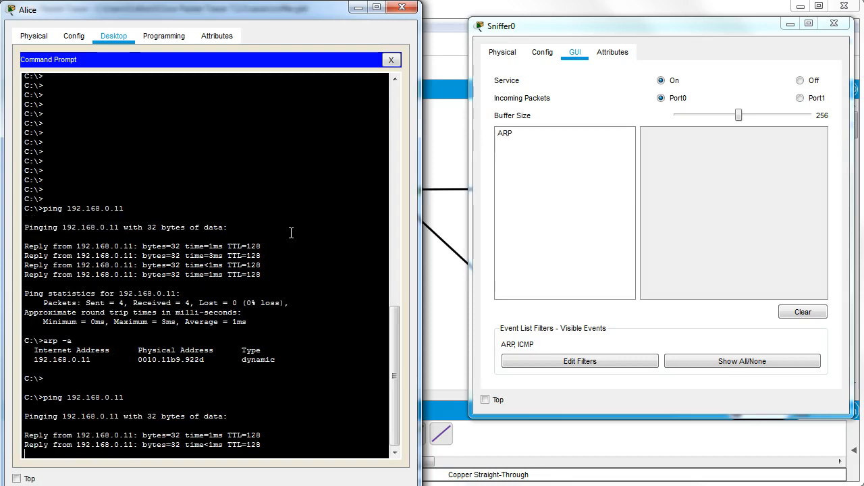
scroll("down", 3)
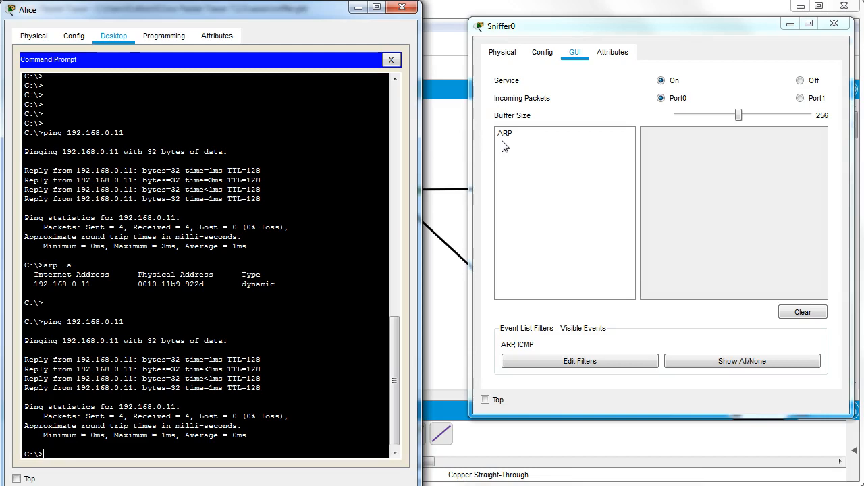
mouse_move(476, 168)
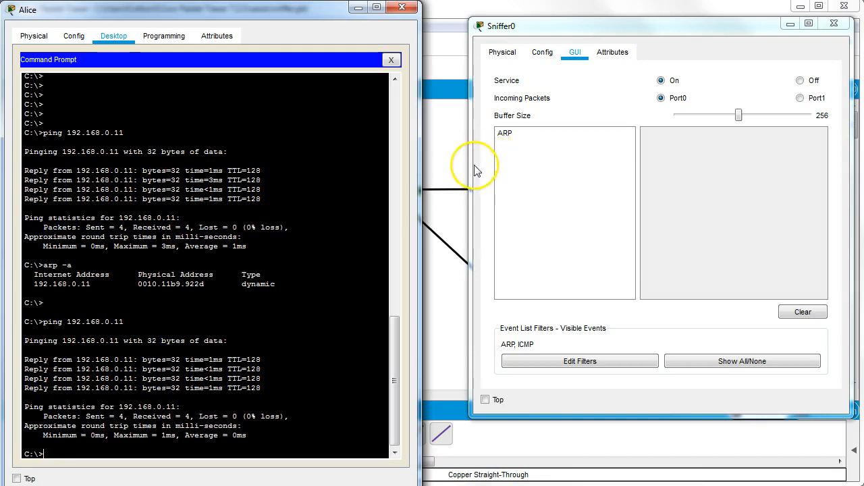
mouse_move(457, 159)
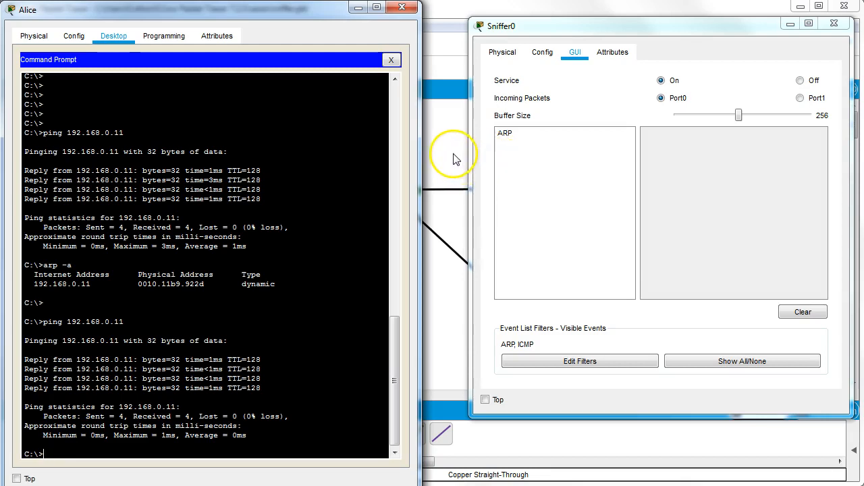
mouse_move(446, 165)
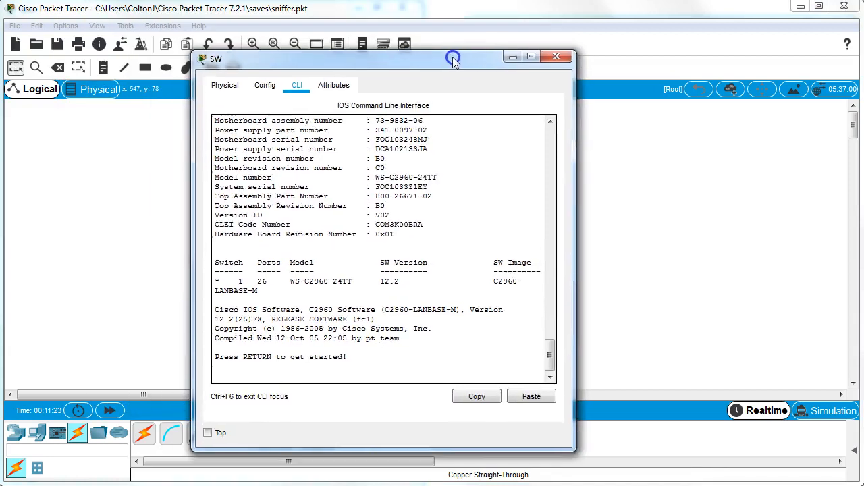
Enter global configuration mode on the switch with 'conf t'.
key("return")
type("en")
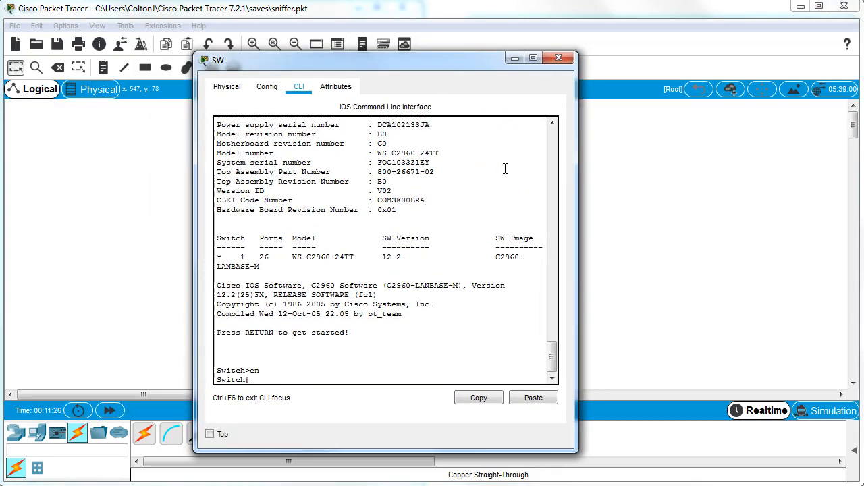
type("conf t")
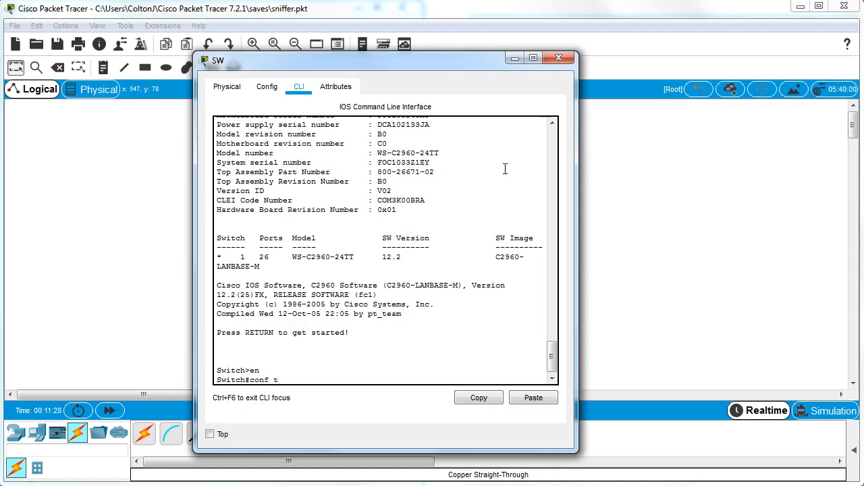
key("Return")
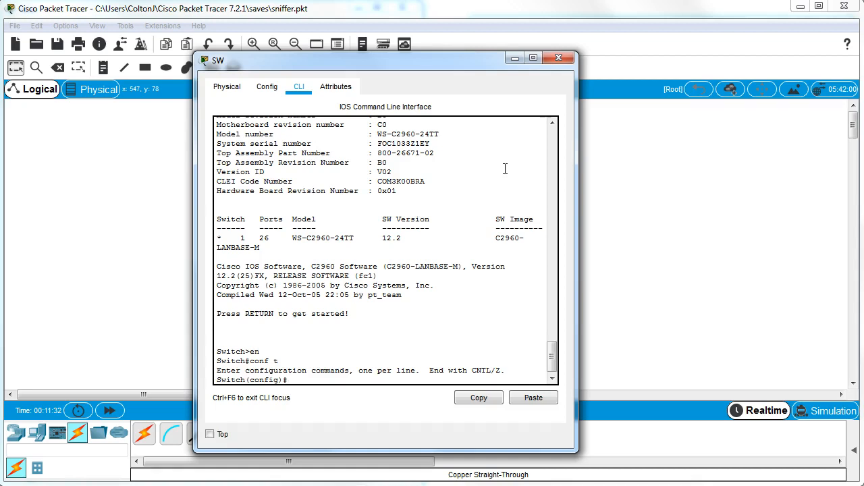
Enter 'monitor session 1 source interface fa0/1' to mirror traffic from fa0/1.
type("monitor")
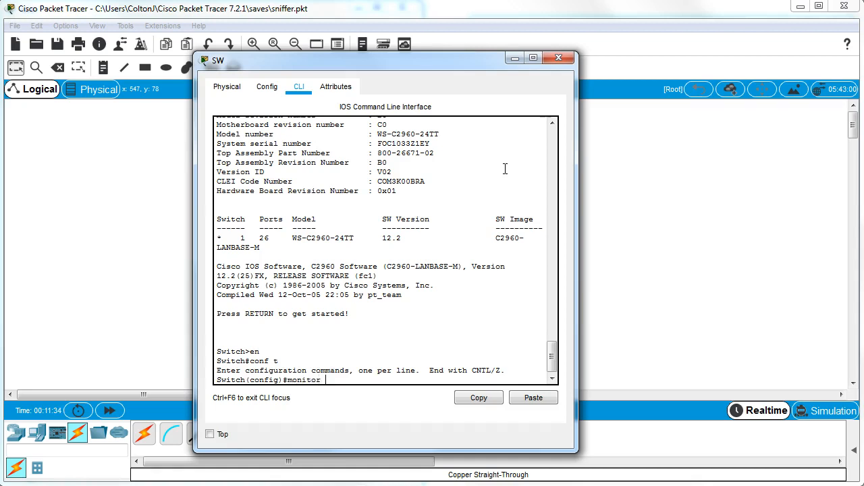
type("session 1")
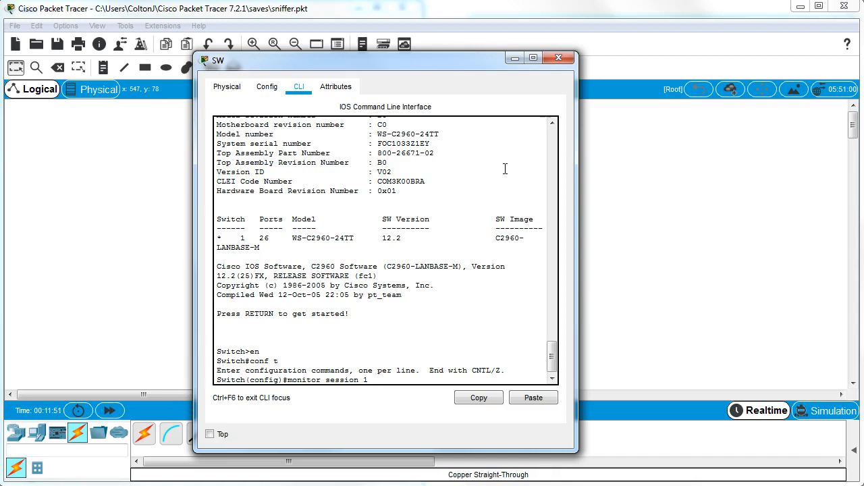
type("source")
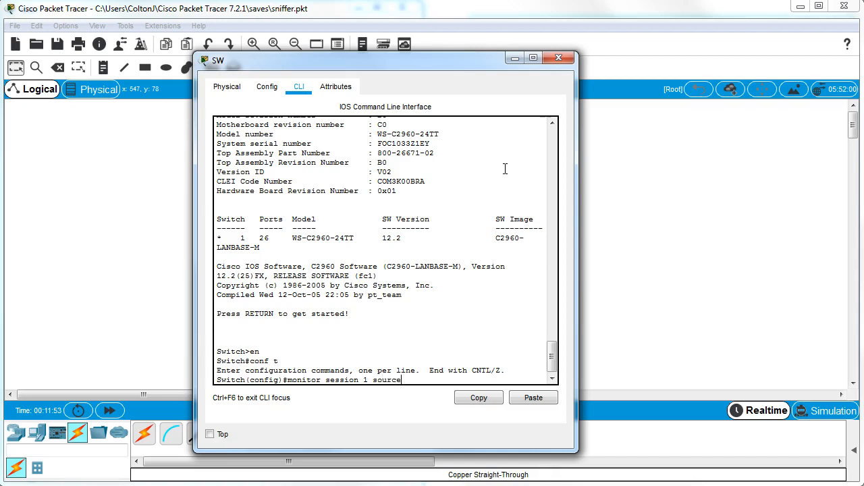
type("fa0/")
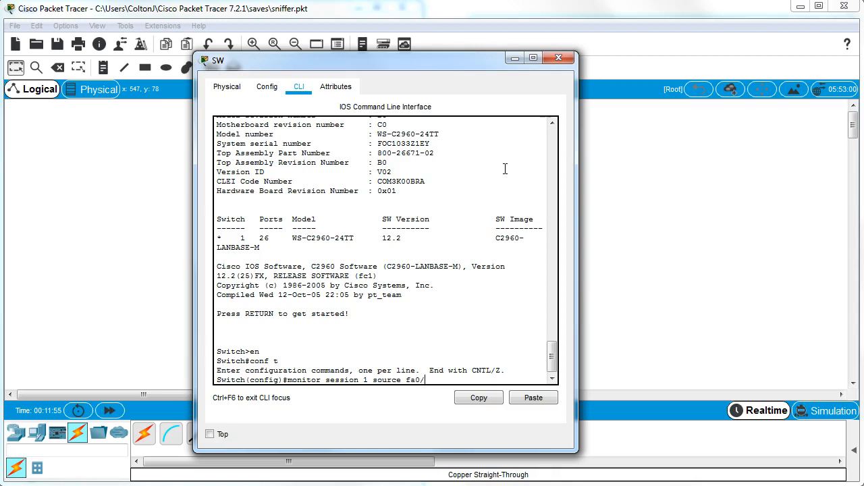
type("1")
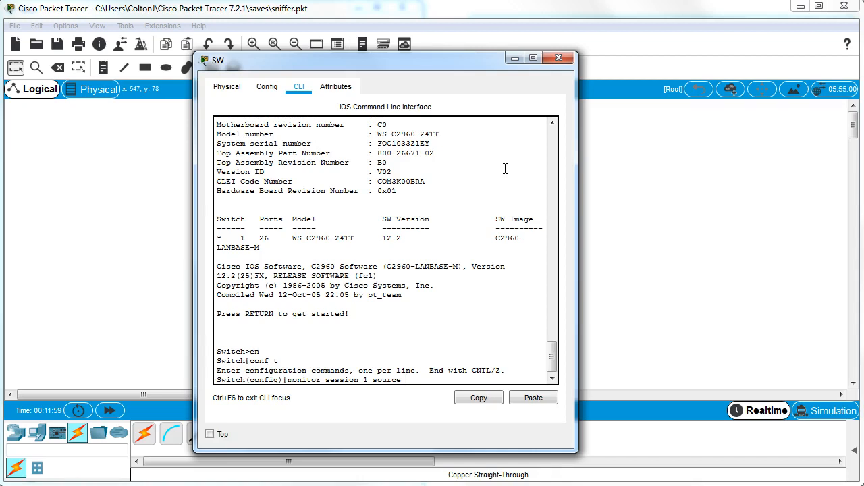
type("interface fa0/")
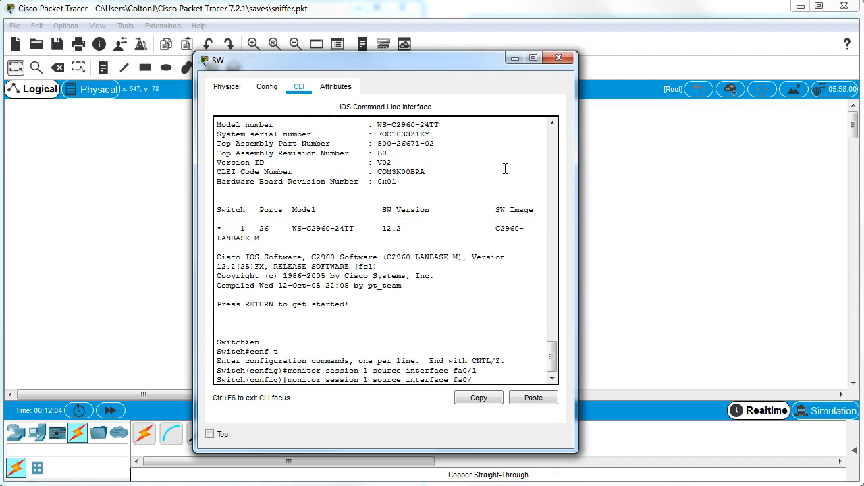
Set monitor session 1's destination to interface fa0/24 and close the switch window.
key("Return")
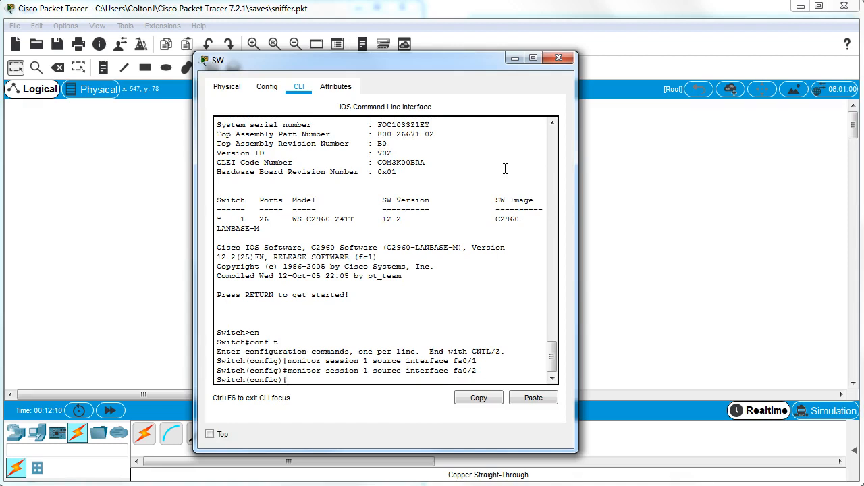
type("monitor")
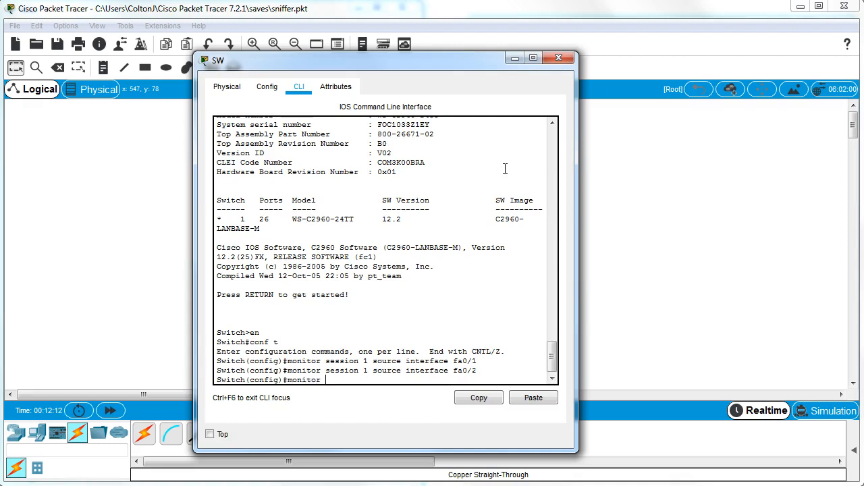
type("session 1")
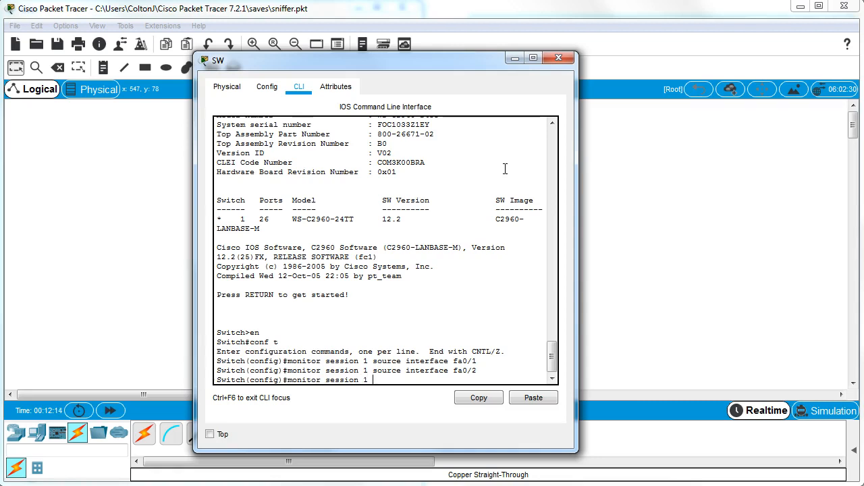
type("destination")
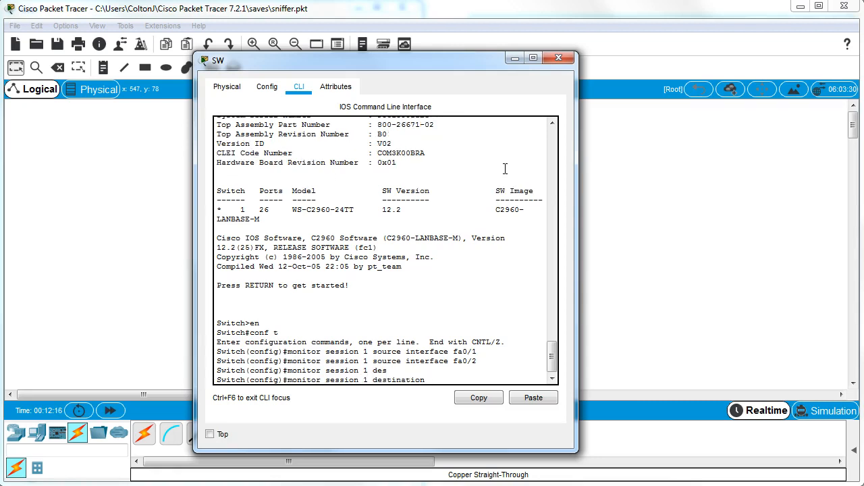
type("erface")
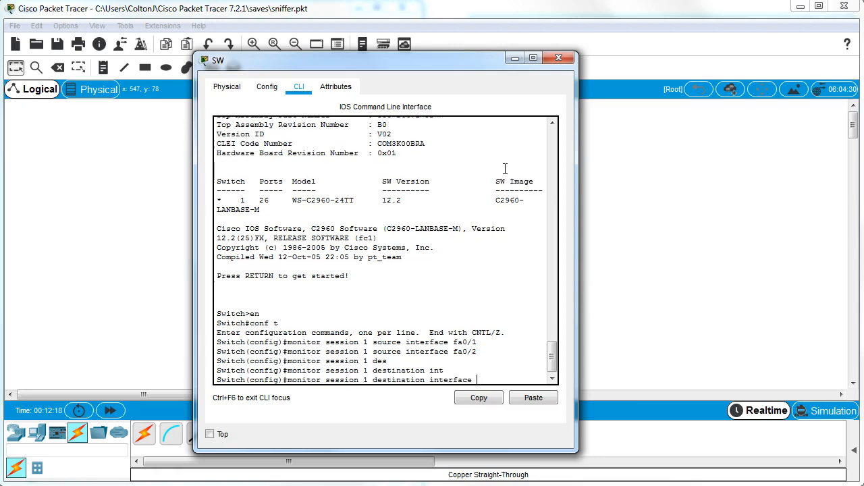
type("fa0/24")
type("end")
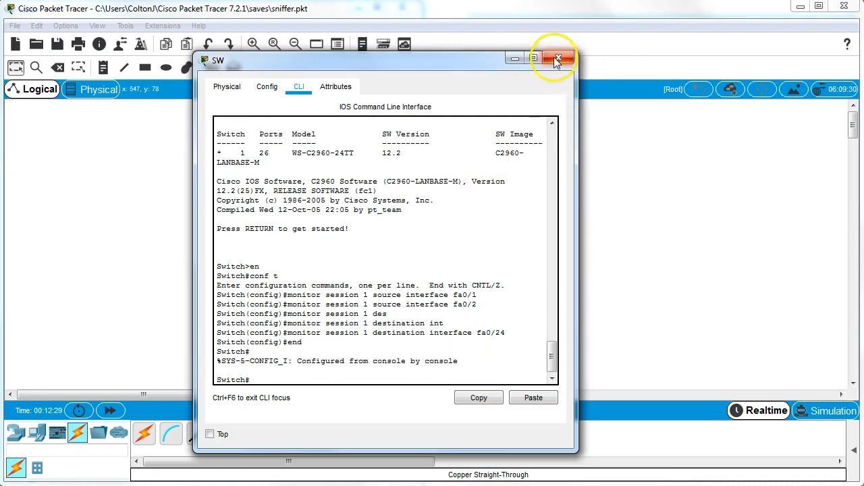
left_click(559, 58)
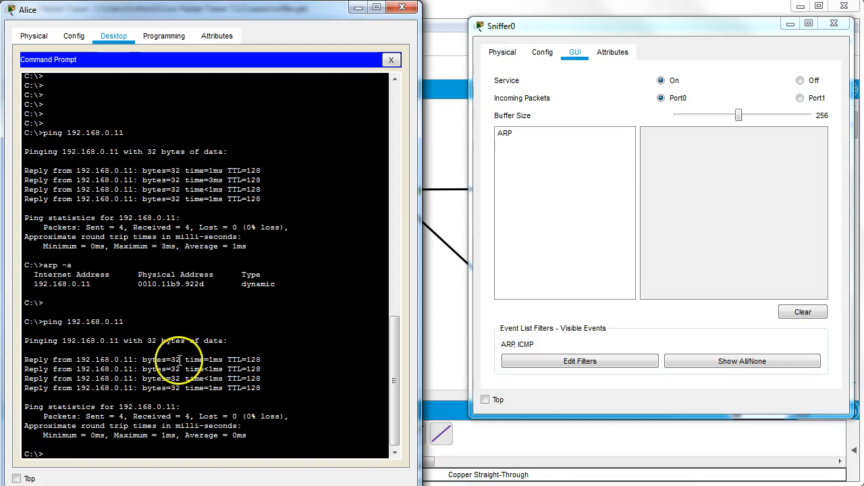
mouse_move(327, 299)
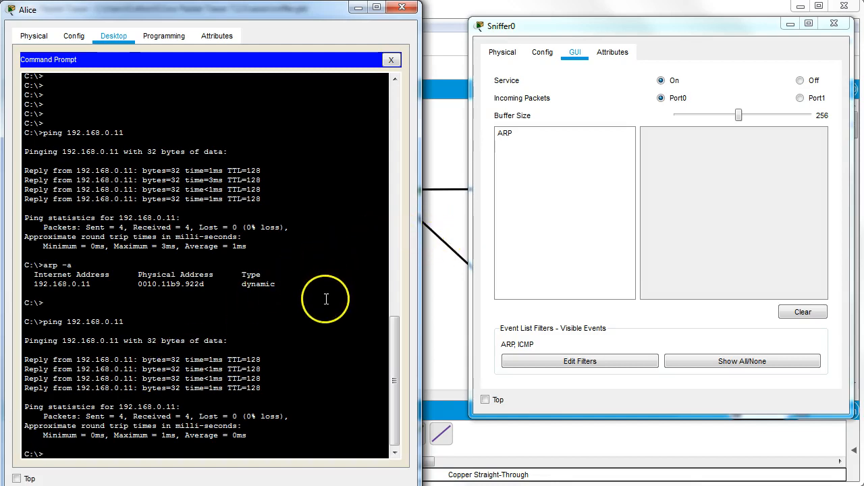
Ping 192.168.0.11 from Alice and bring up Sniffer0's ICMP-filled capture list.
type("ping 192.168.0.11")
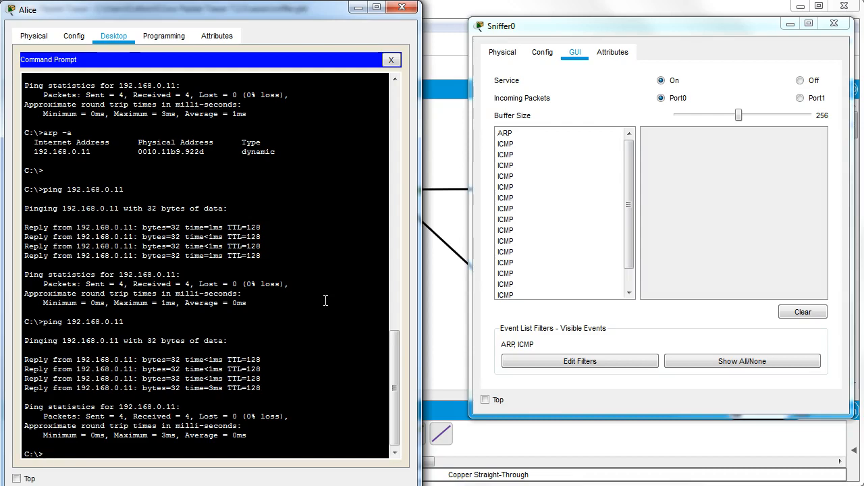
left_click(519, 143)
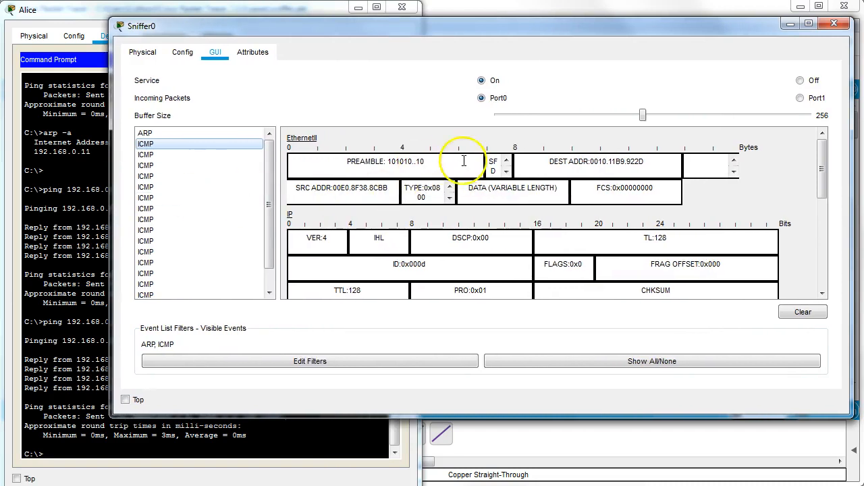
mouse_move(470, 202)
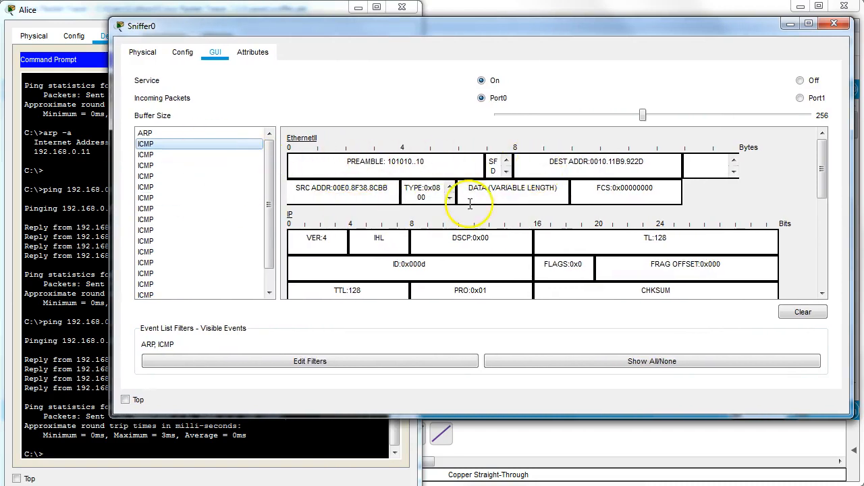
Inspect an ICMP reply packet's Ethernet and IP details from 192.168.0.11 to 192.168.0.10.
scroll("down", 3)
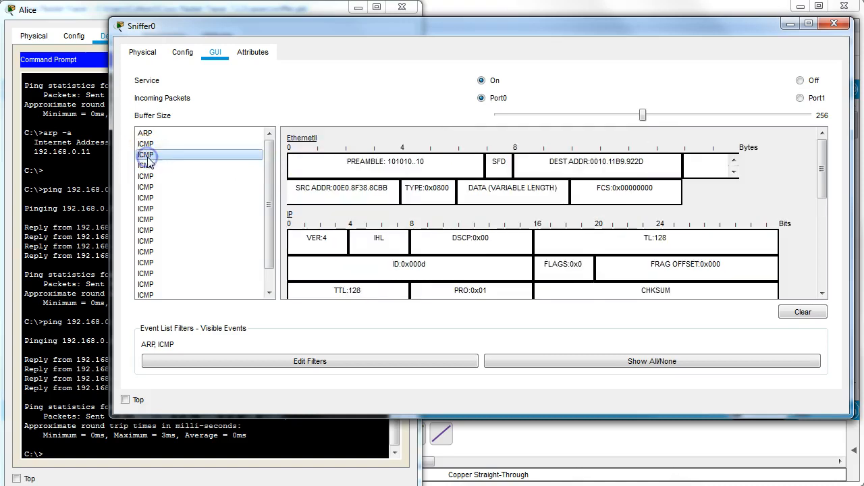
scroll("down", 3)
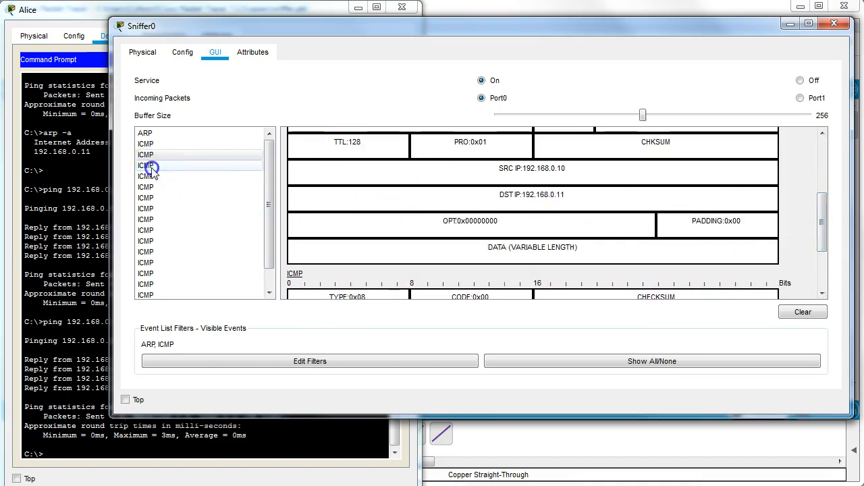
left_click(146, 165)
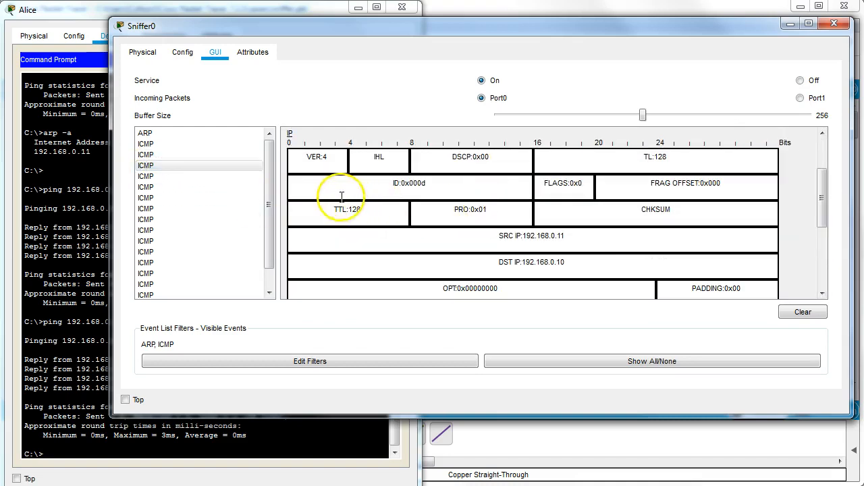